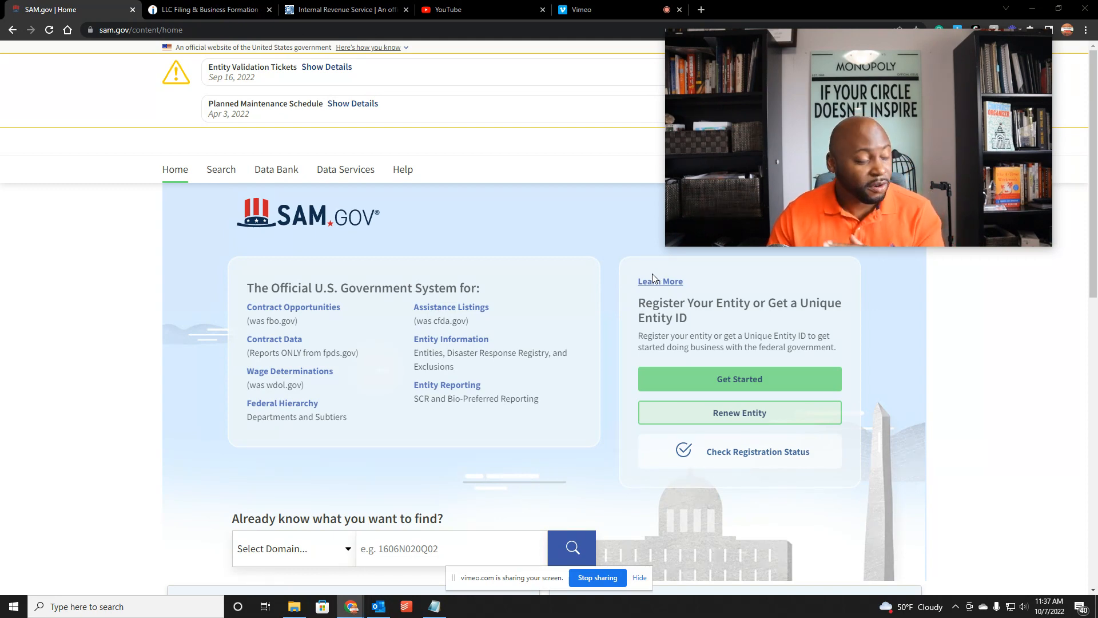
mouse_move(619, 315)
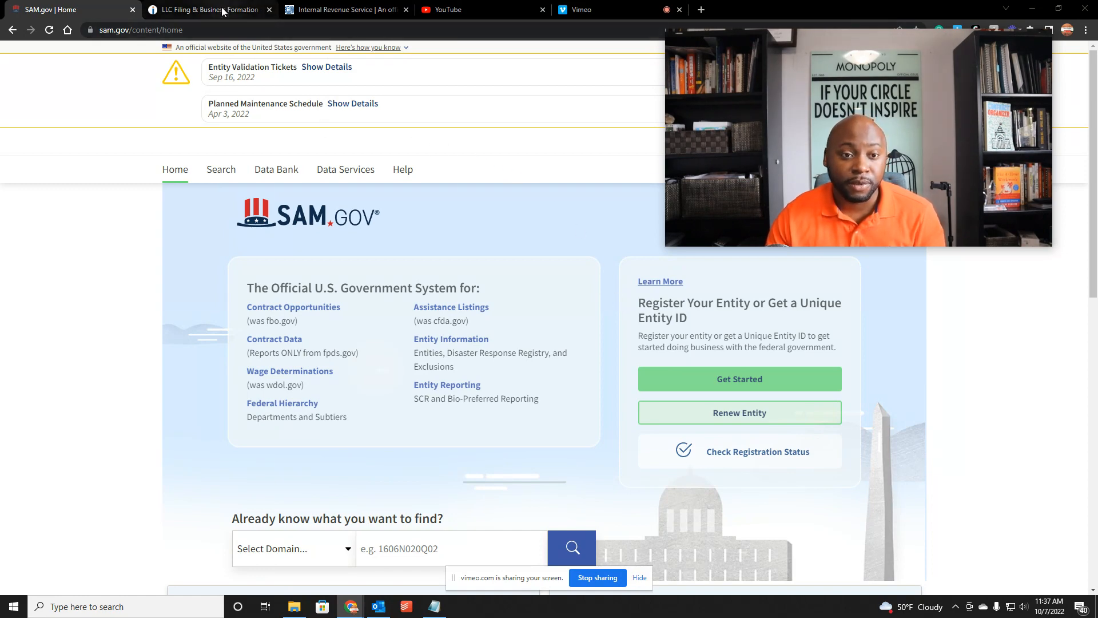
Switch from the SAM.gov home page to the 'LLC Filing & Business Formation' Incfile tab
left_click(206, 9)
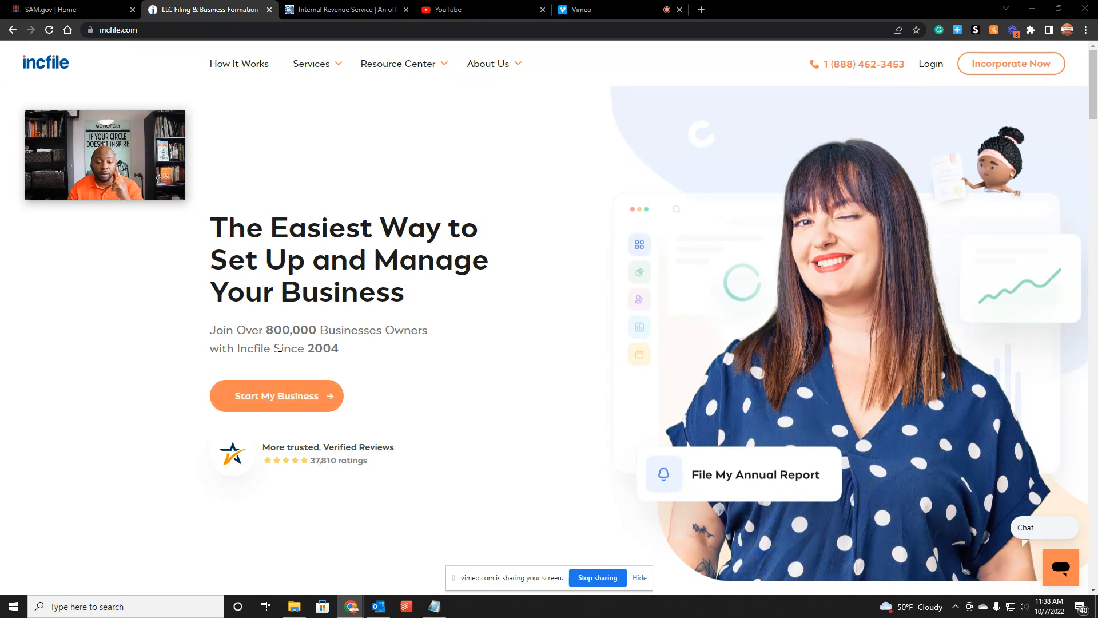
Start an LLC order with Alabama as the formation state, then browse the state list for another
left_click(276, 396)
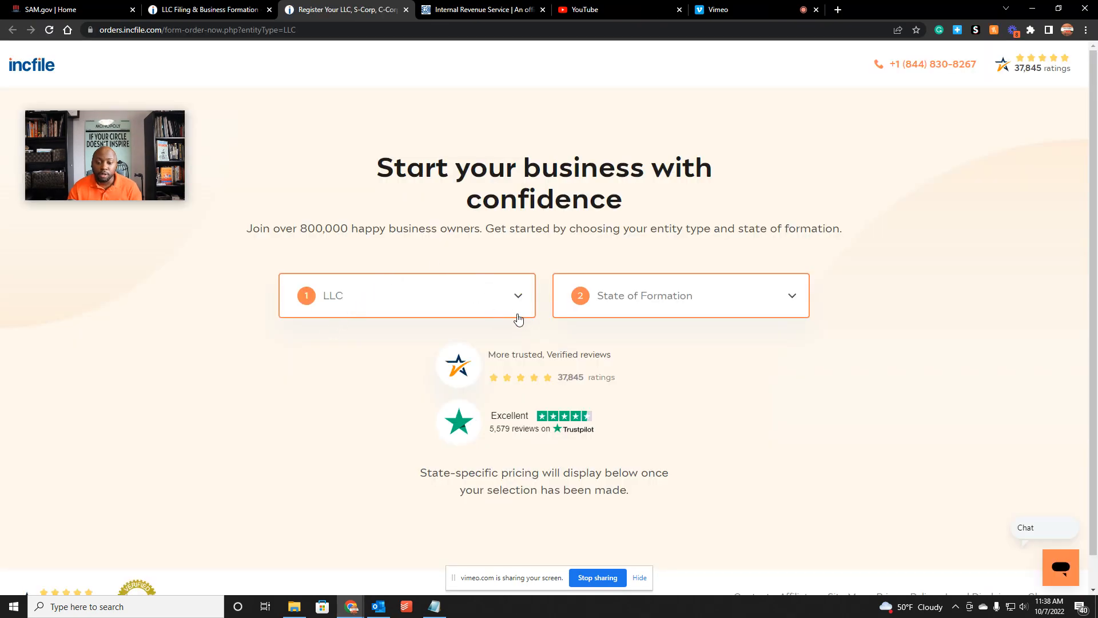
left_click(680, 295)
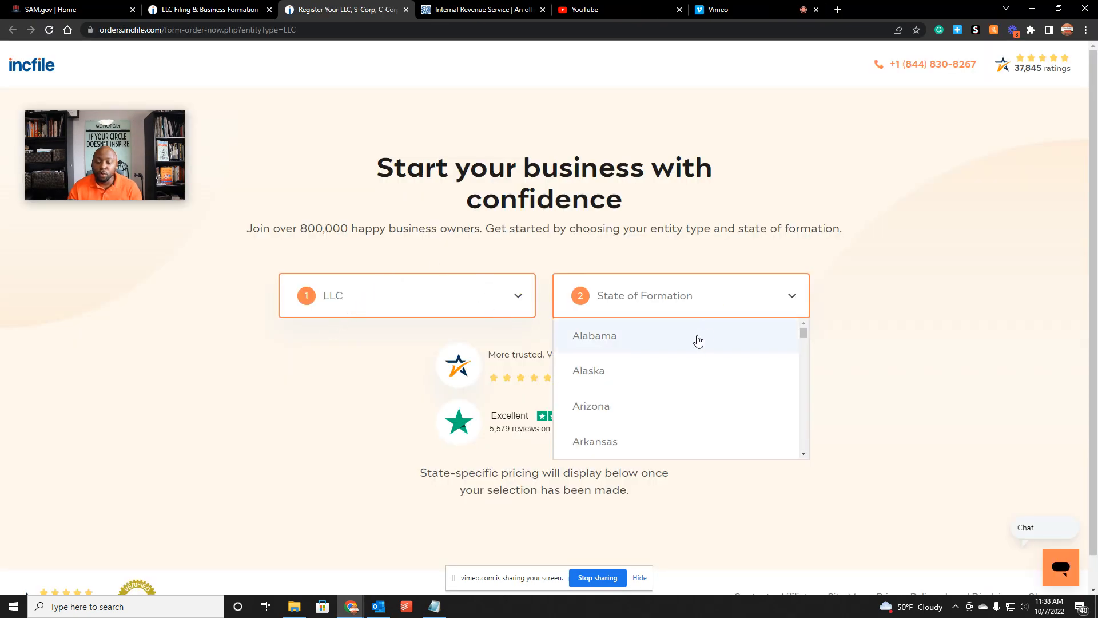
left_click(595, 336)
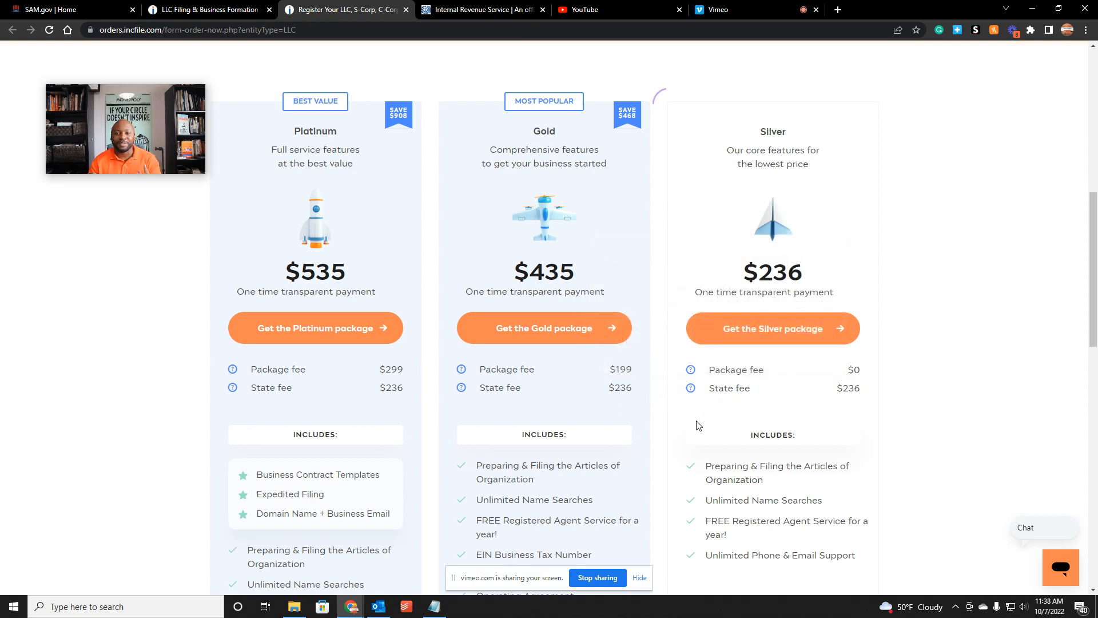
mouse_move(650, 419)
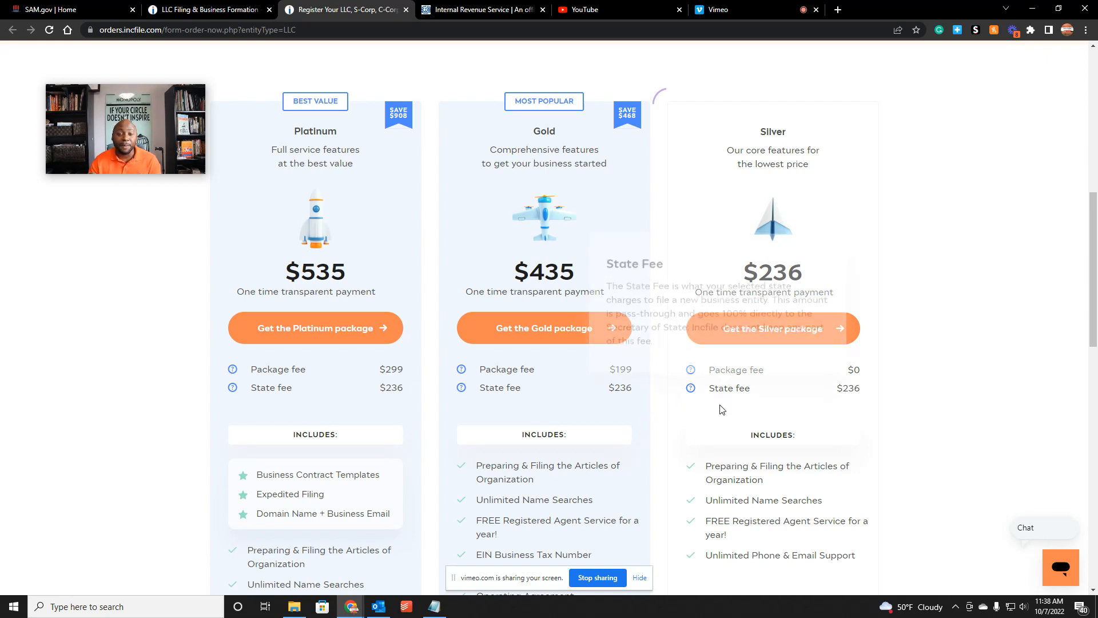
mouse_move(721, 419)
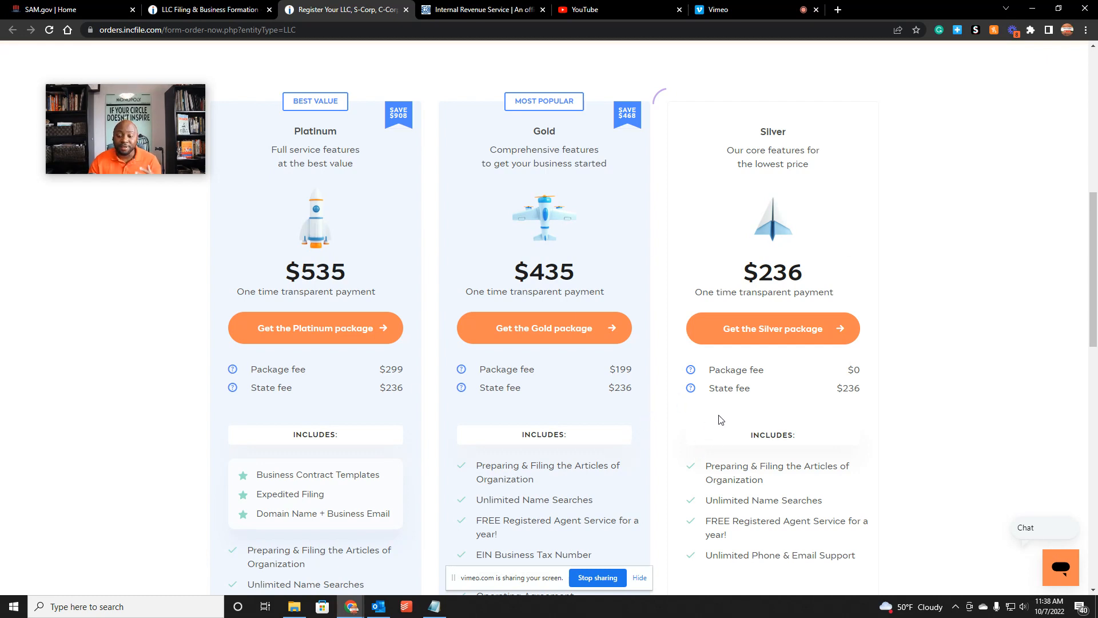
left_click(679, 235)
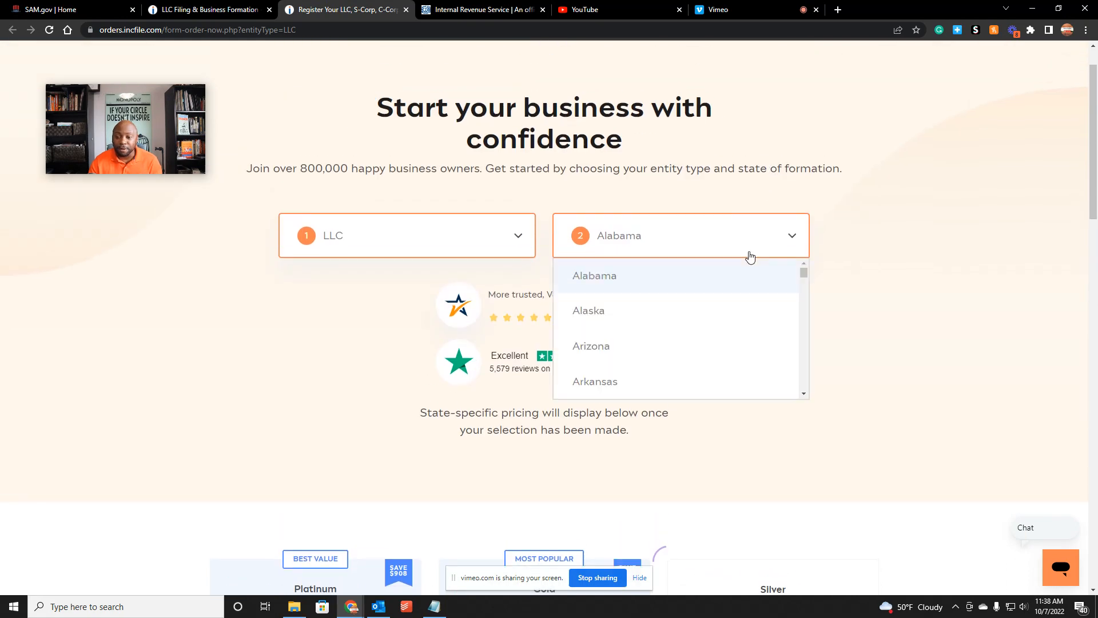
scroll("down", 3)
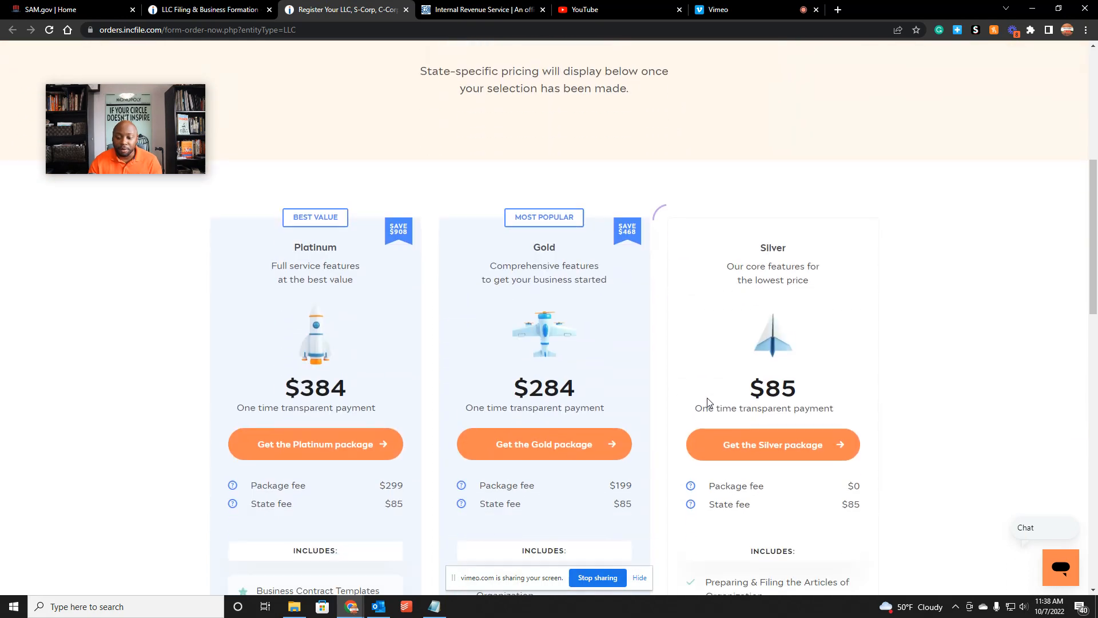
scroll("down", 3)
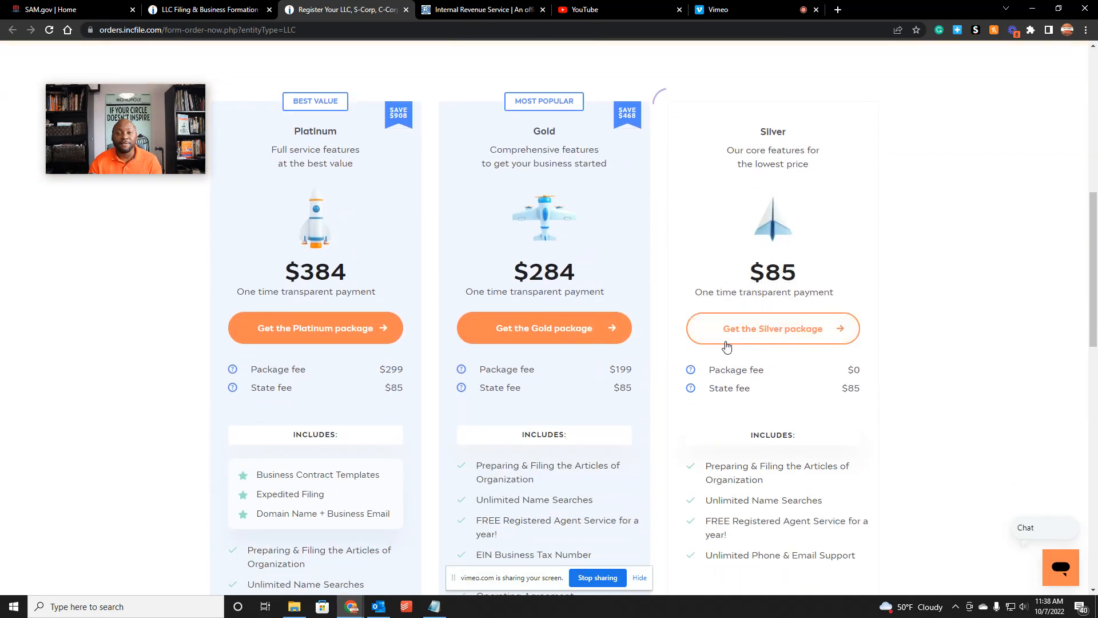
Switch the formation state to Florida, then reopen and scroll the state list toward Texas
left_click(679, 121)
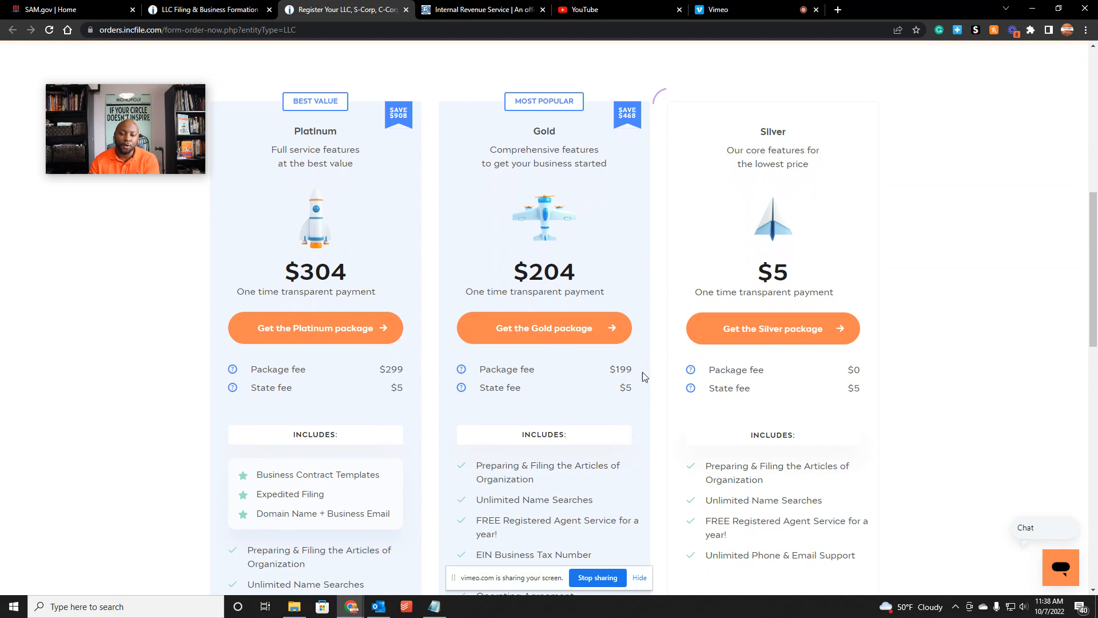
mouse_move(633, 445)
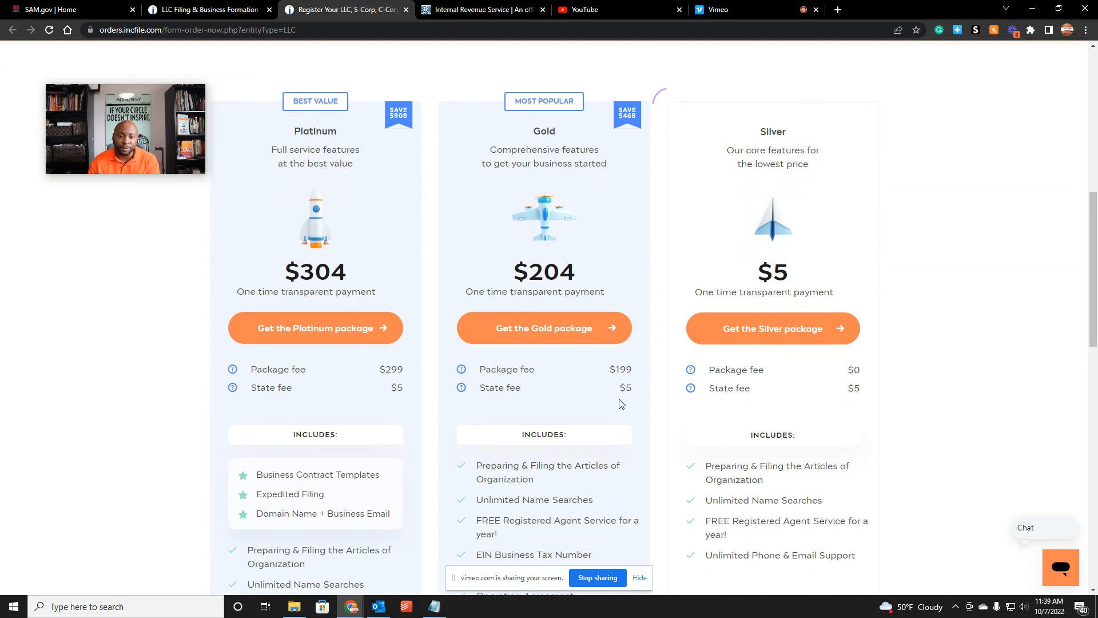
mouse_move(614, 496)
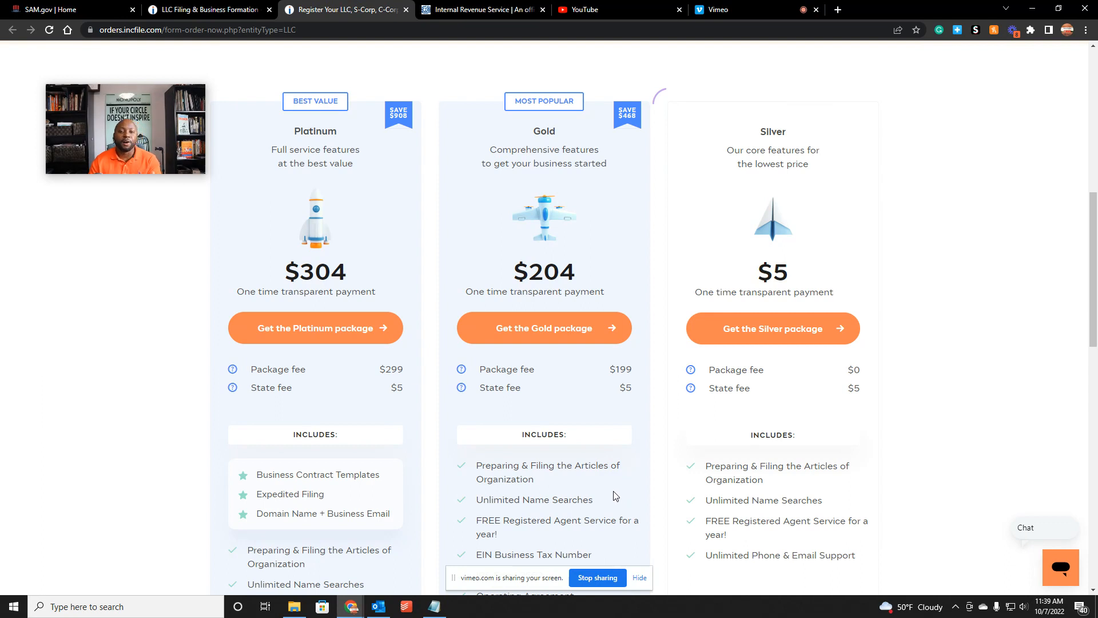
mouse_move(614, 480)
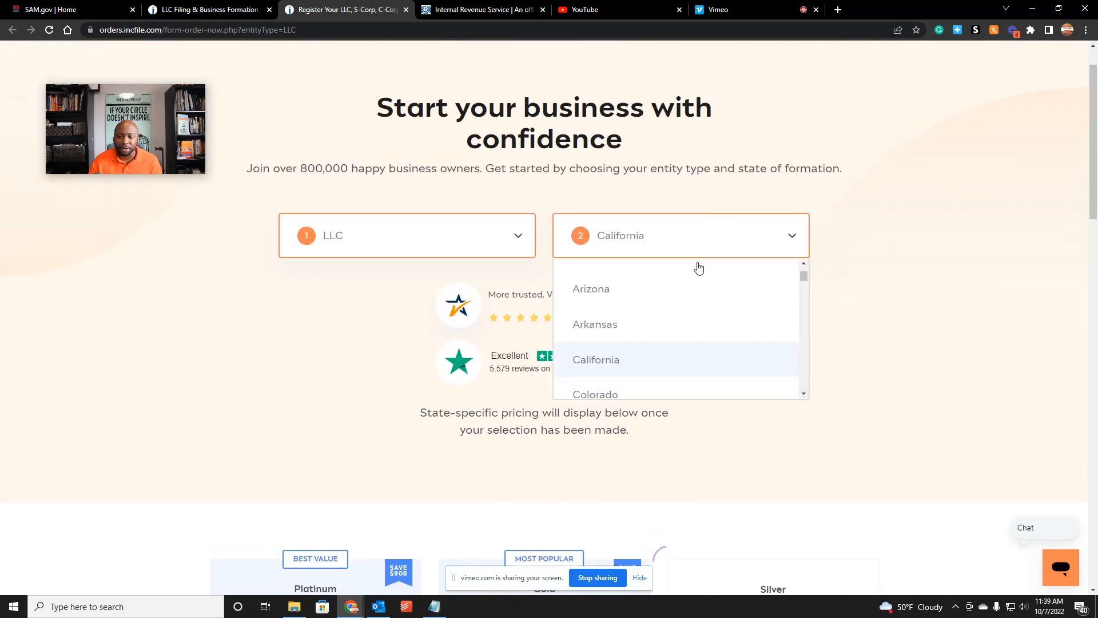
scroll("down", 3)
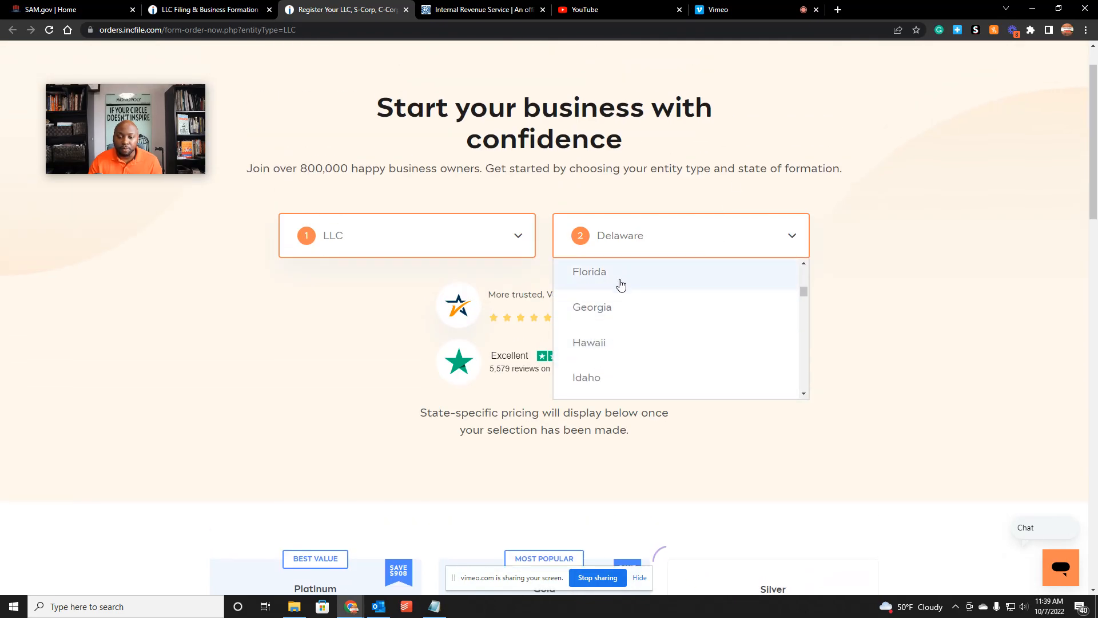
left_click(589, 272)
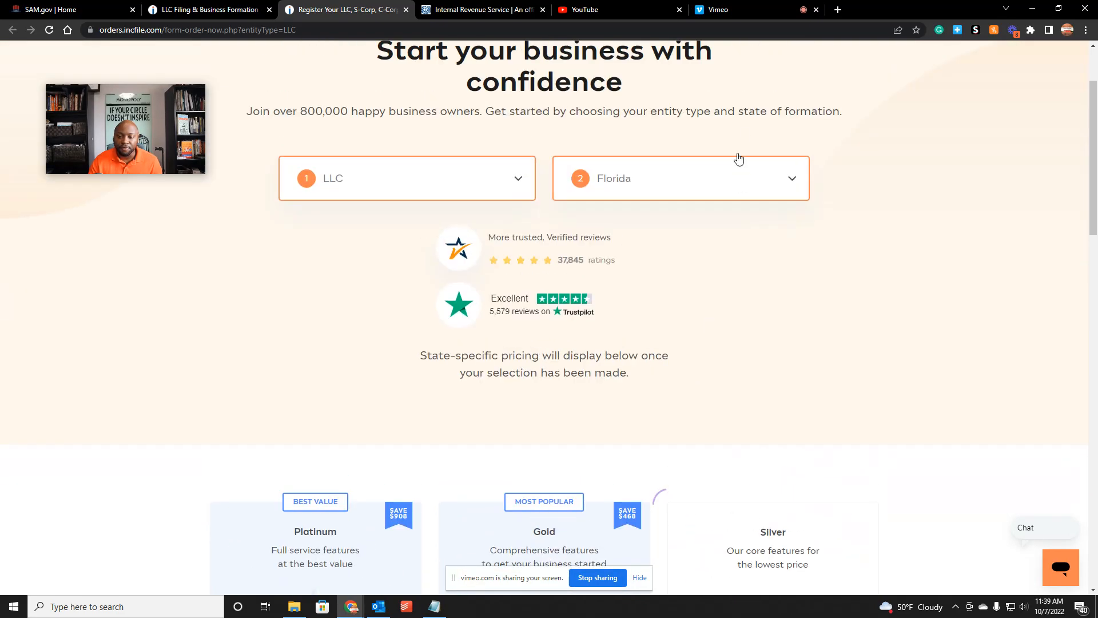
left_click(680, 177)
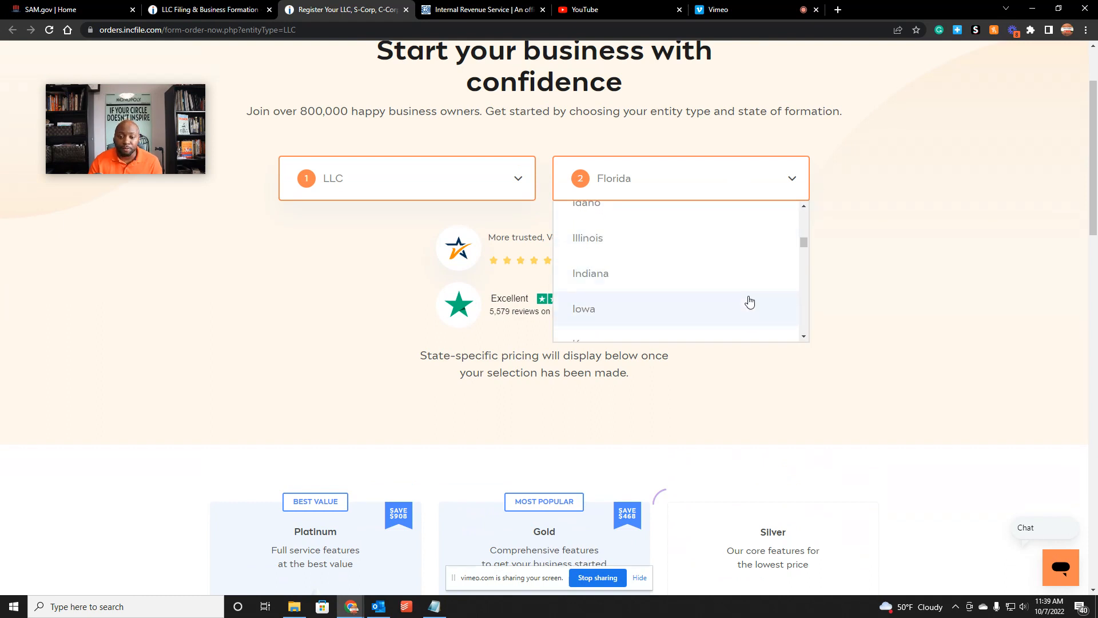
scroll("down", 3)
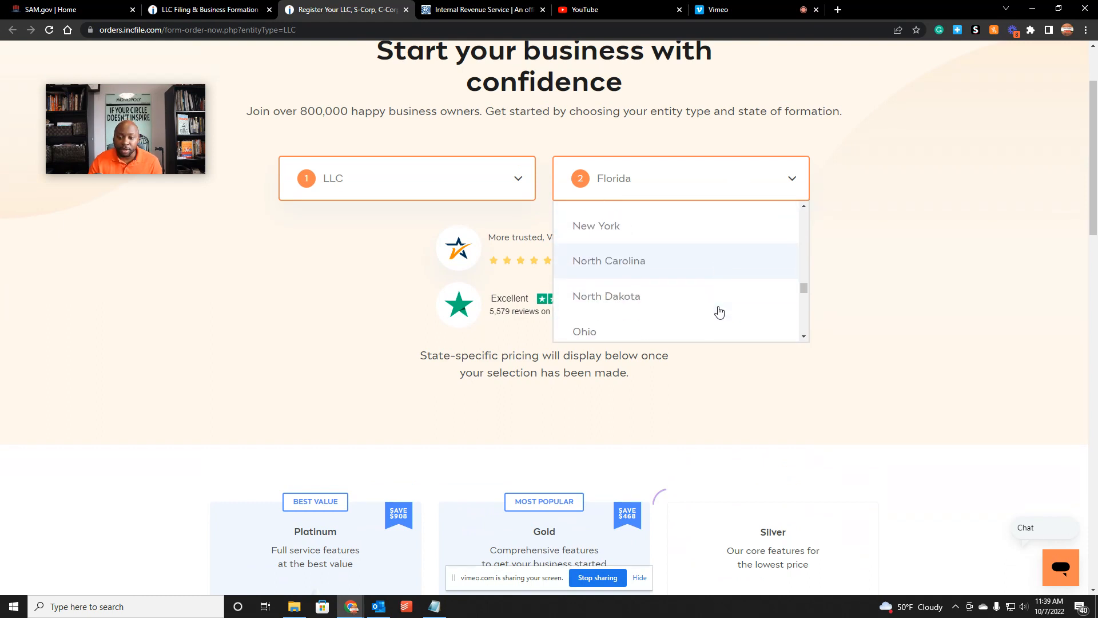
scroll("down", 3)
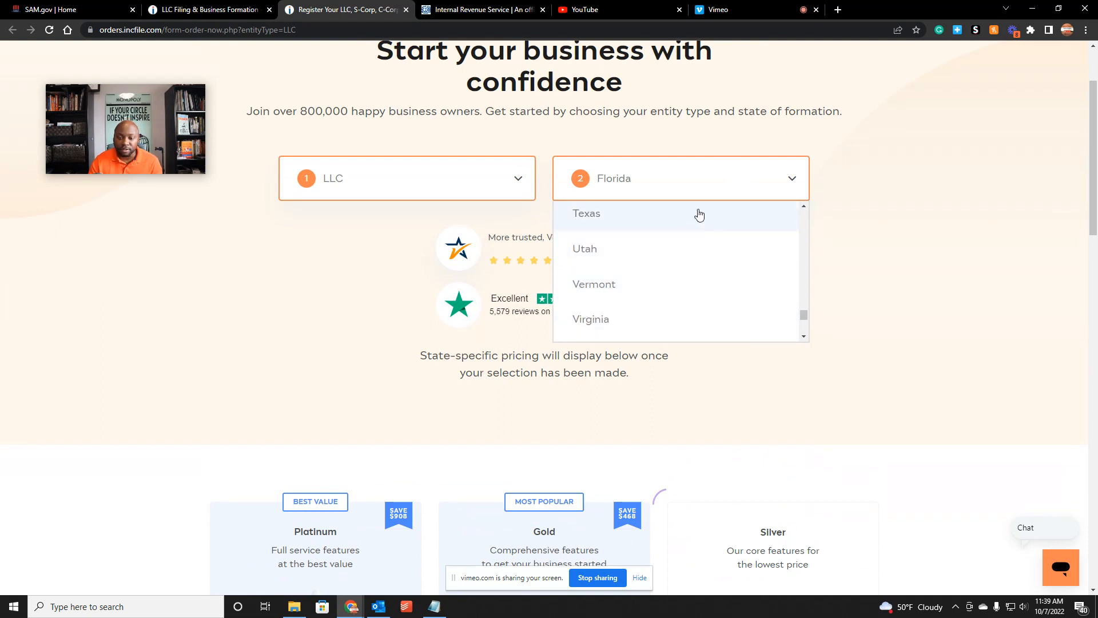
scroll("down", 3)
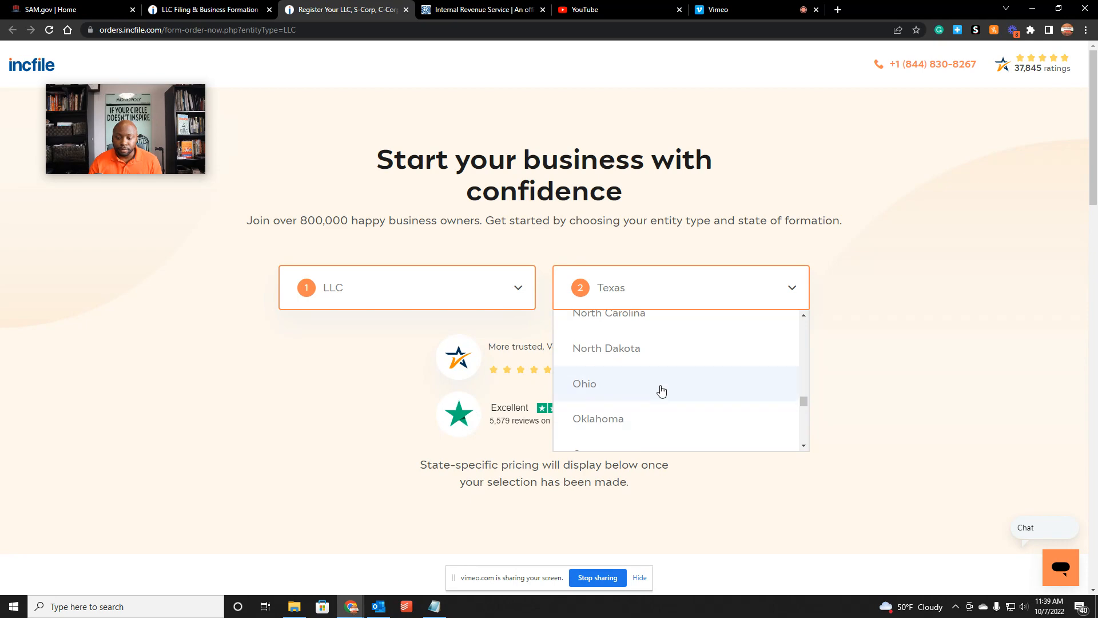
scroll("down", 3)
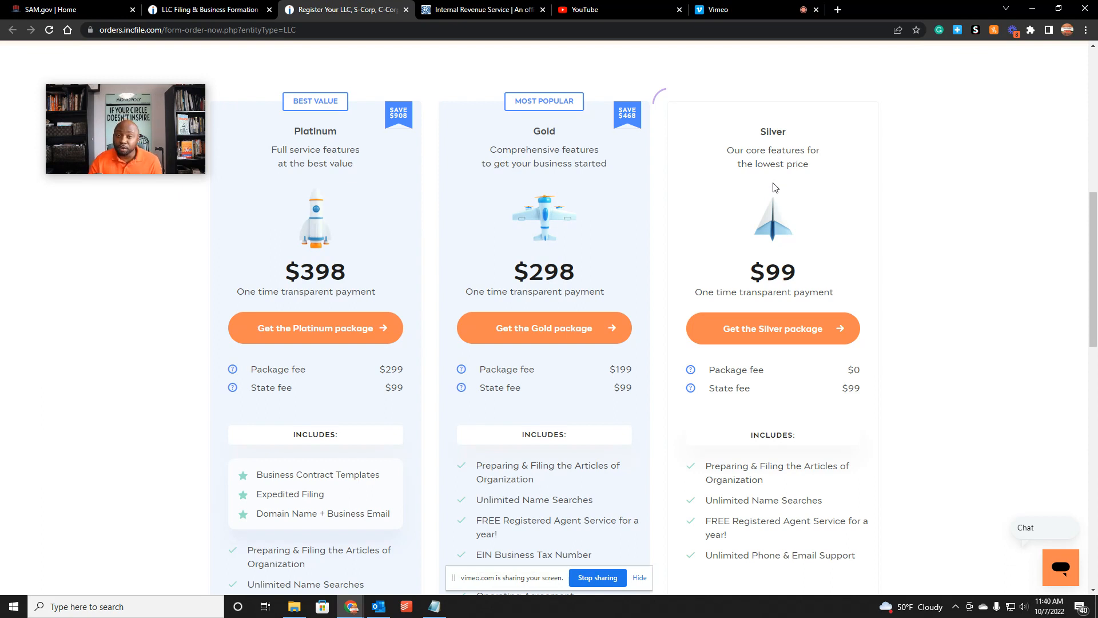
mouse_move(500, 177)
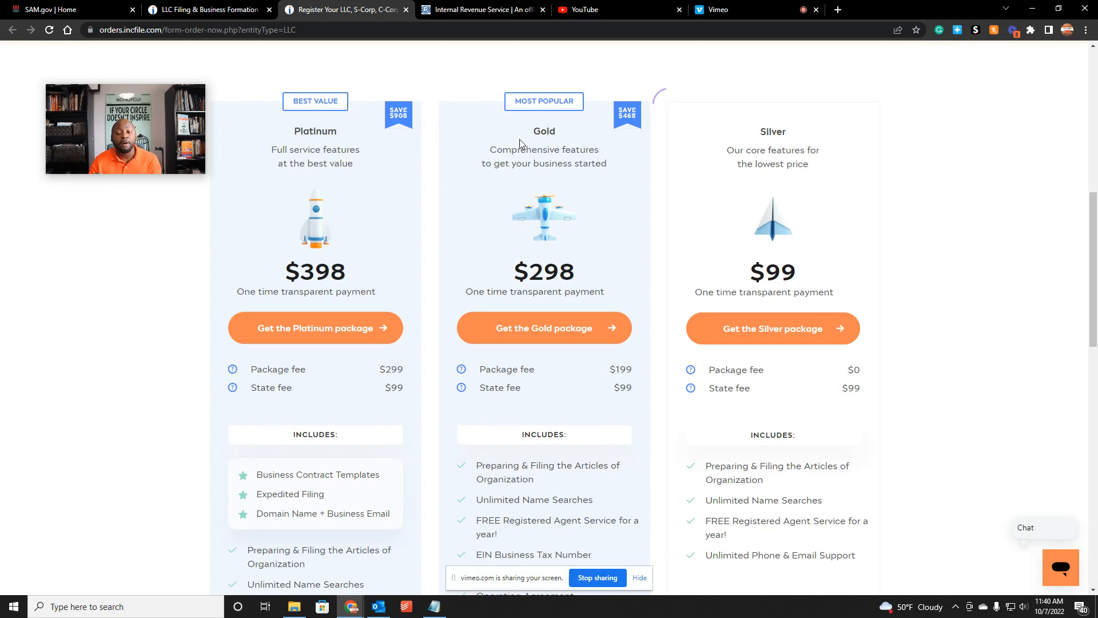
scroll("down", 3)
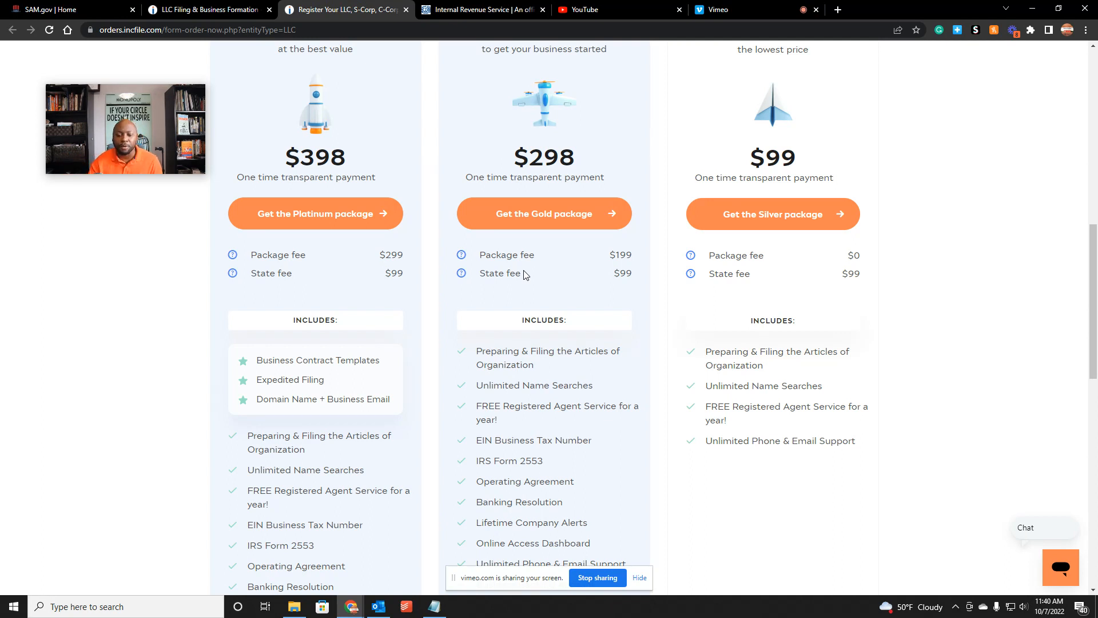
scroll("down", 3)
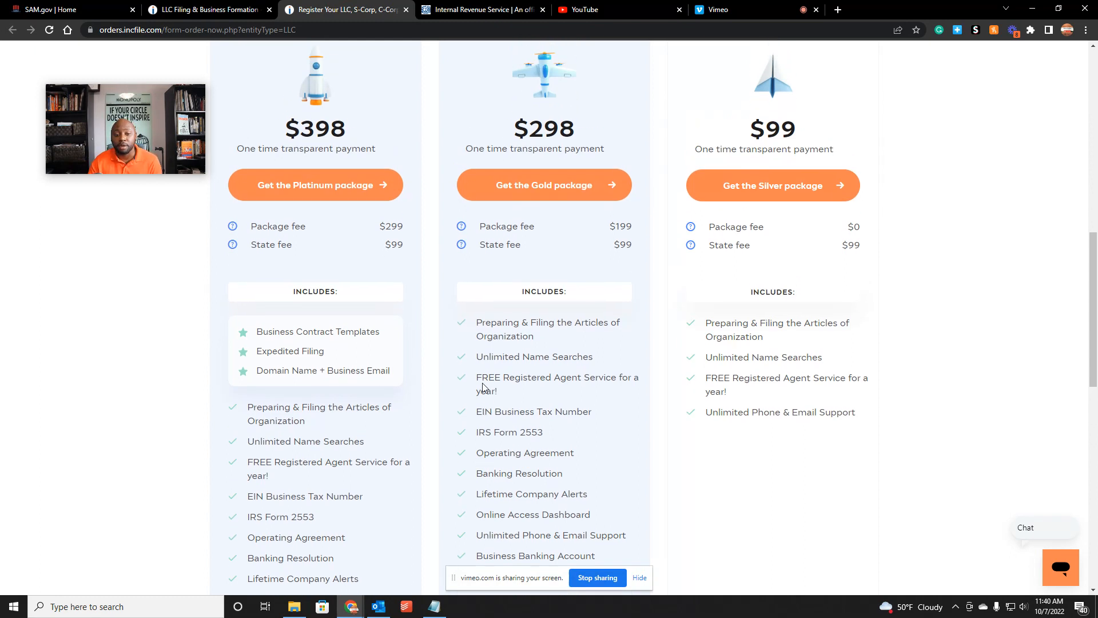
scroll("up", 3)
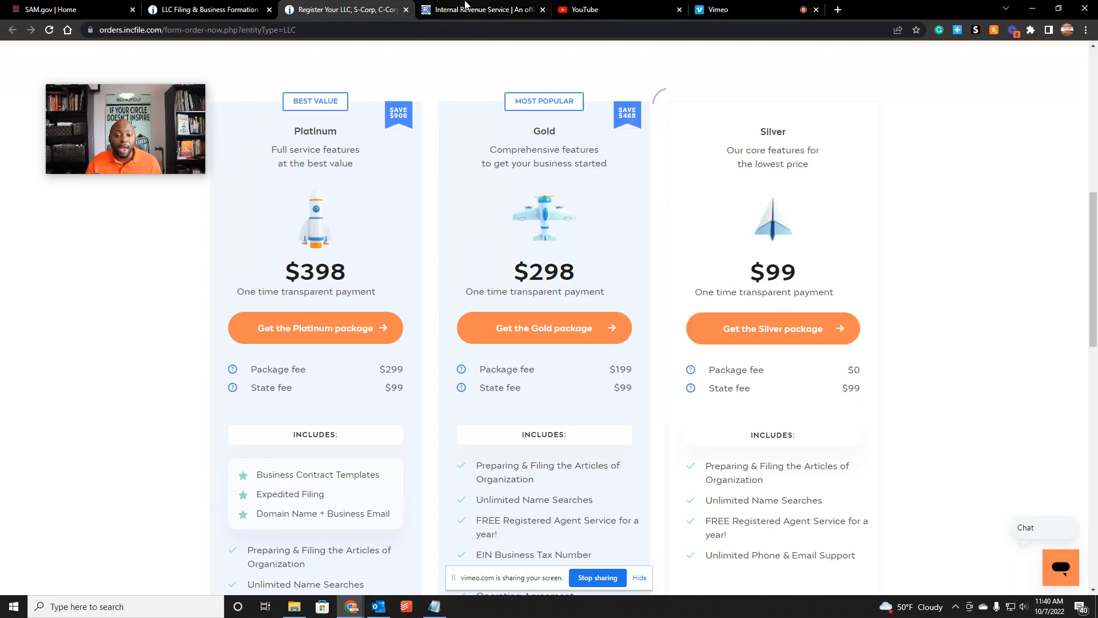
mouse_move(482, 9)
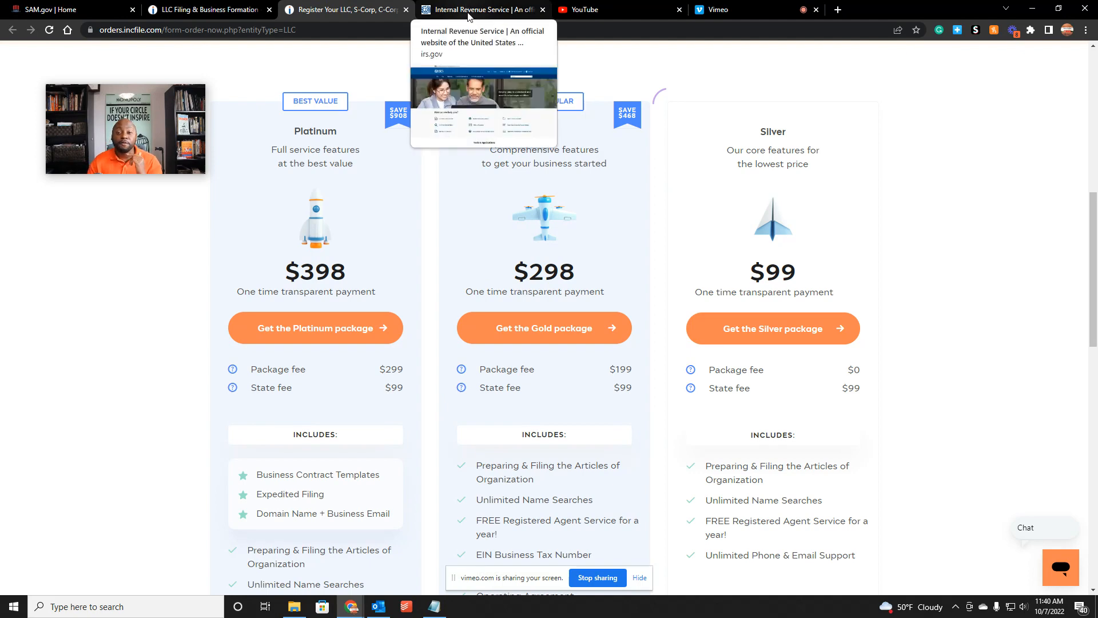
Search IRS.gov for 'EIN', open Apply for an EIN Online, highlight its hours, then return to Incfile
left_click(484, 9)
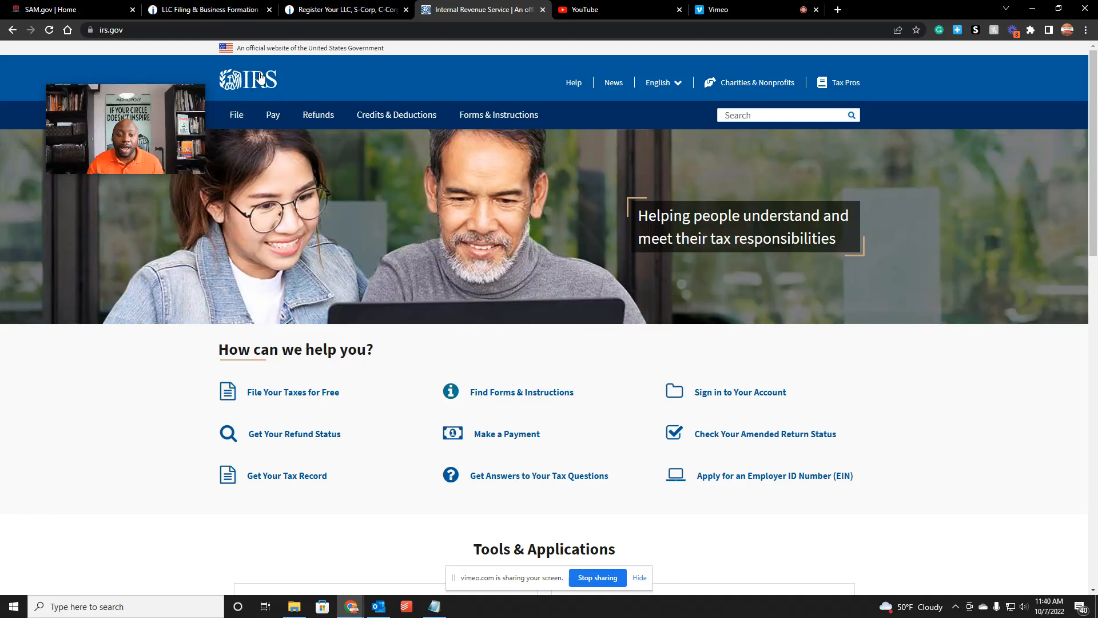
left_click(783, 115)
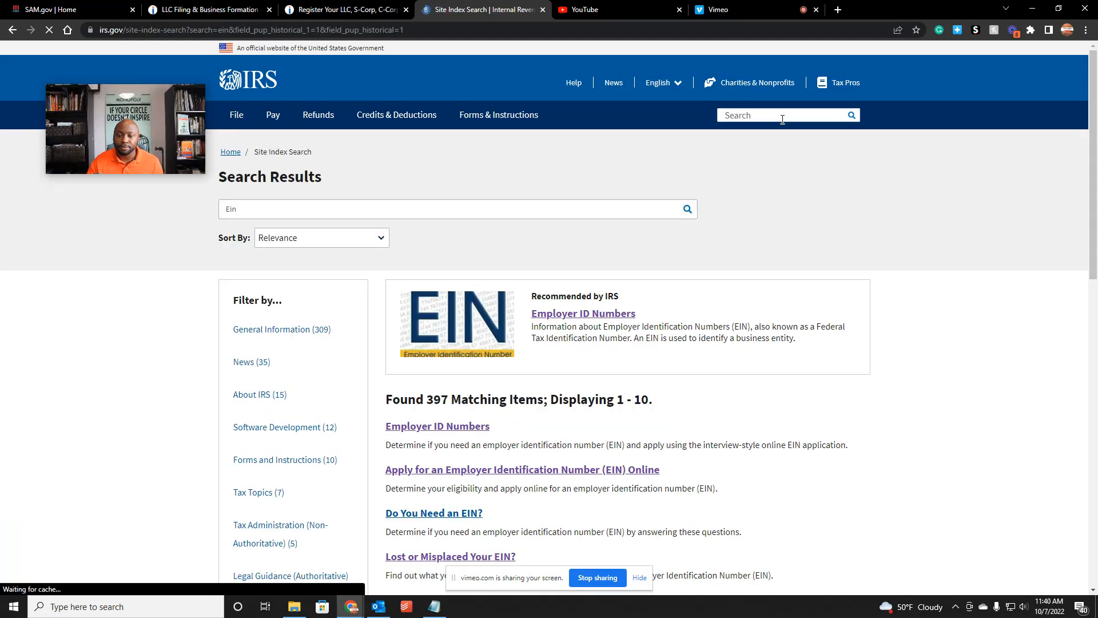
scroll("down", 3)
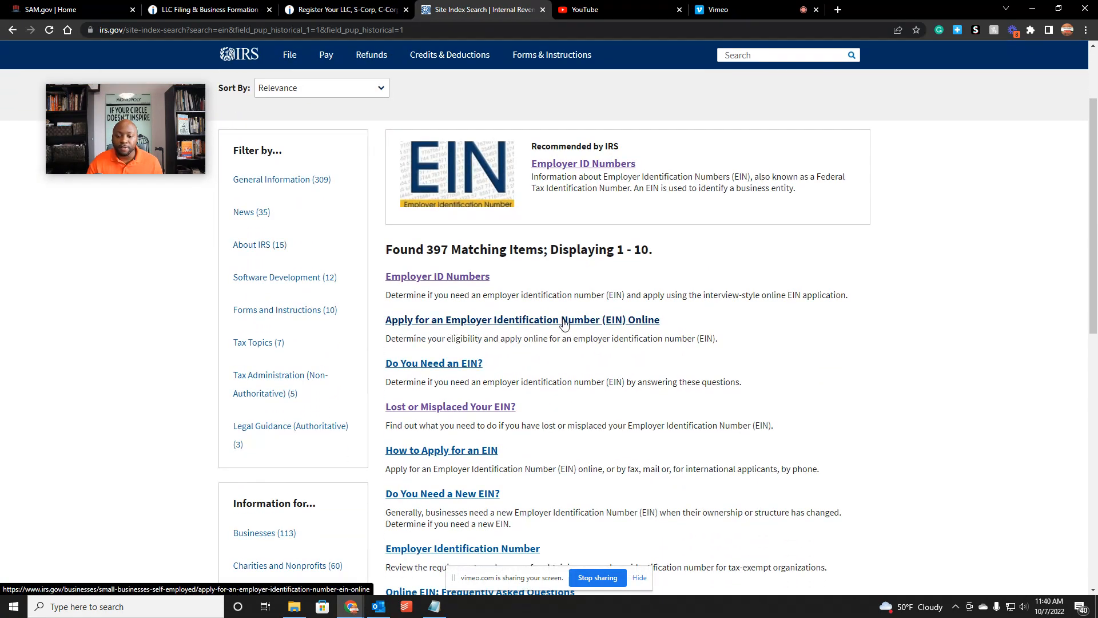
left_click(522, 320)
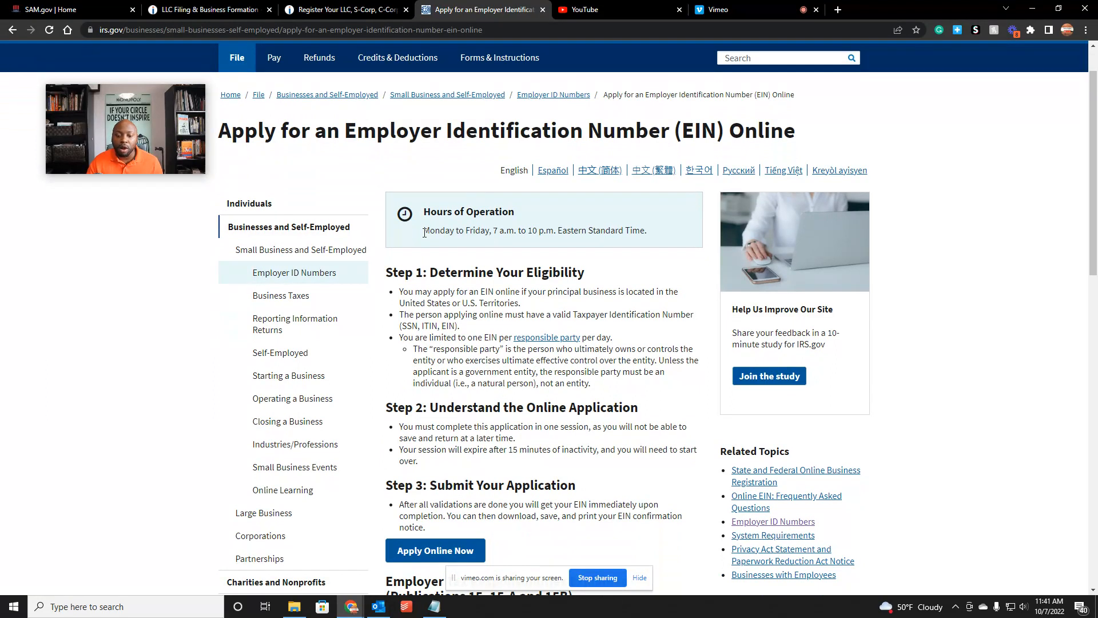
left_click_drag(423, 230, 646, 230)
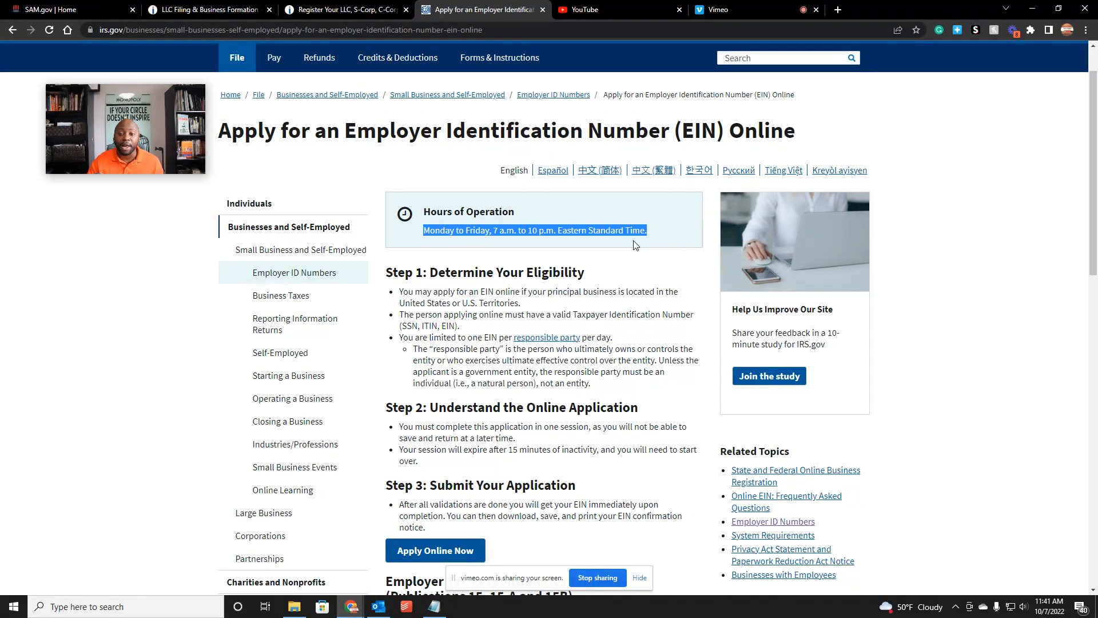
left_click(343, 9)
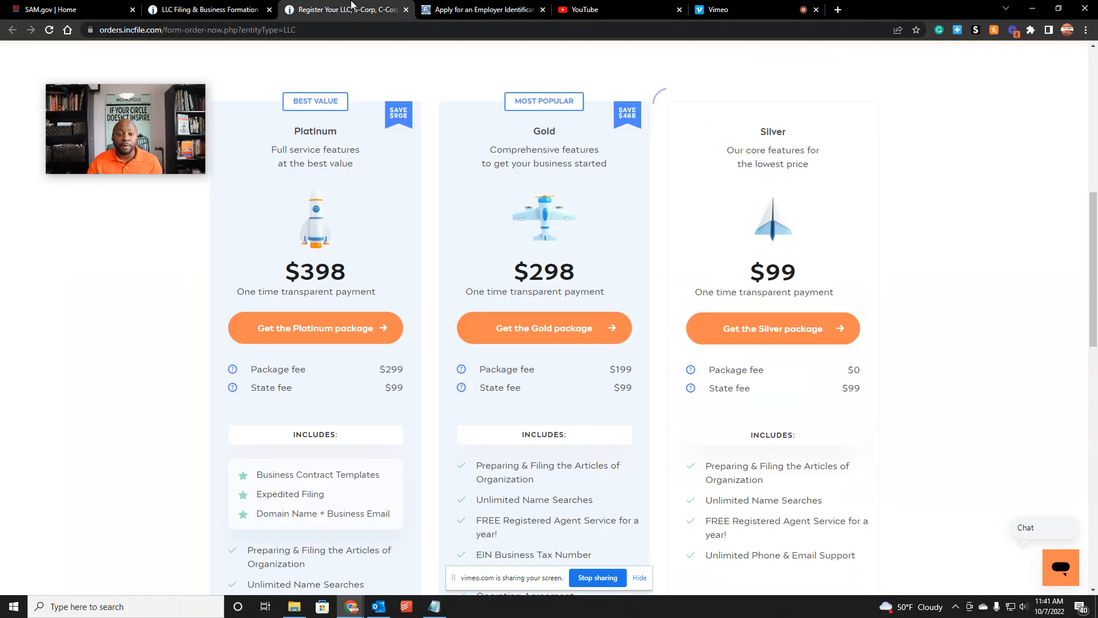
mouse_move(733, 243)
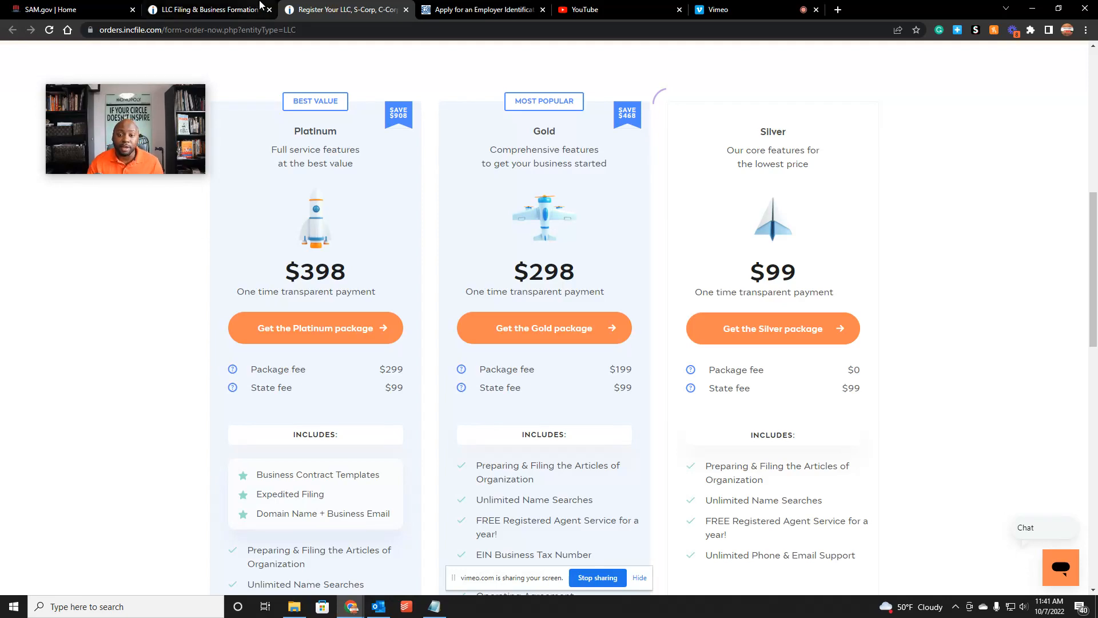
left_click(482, 9)
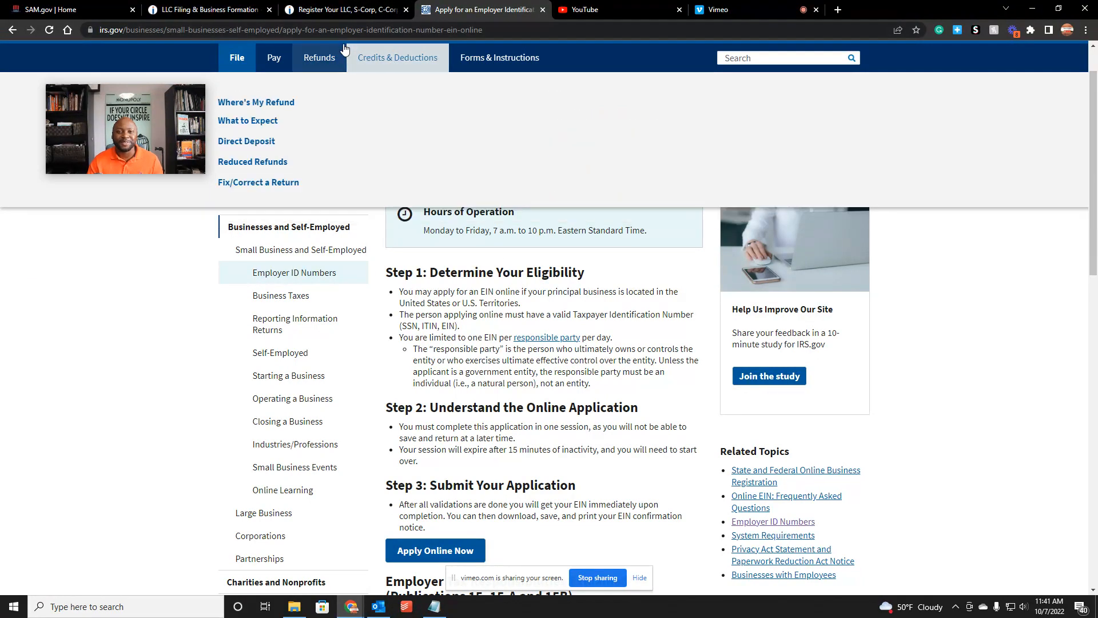
left_click(343, 9)
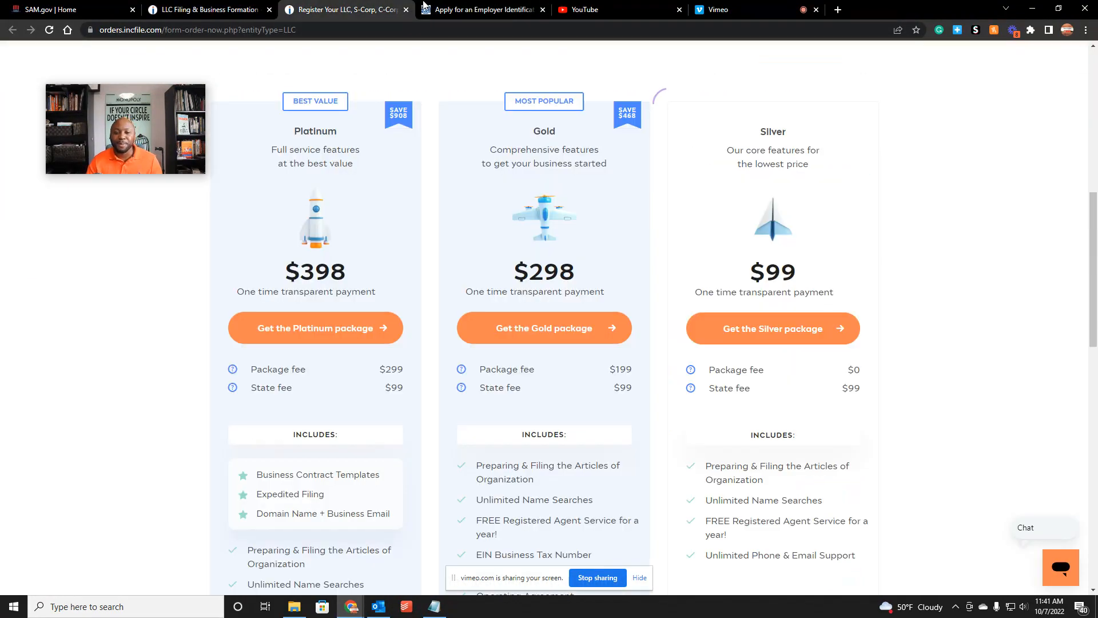
Return to the SAM.gov home page and highlight its 'Official U.S. Government Website' notice
left_click(52, 10)
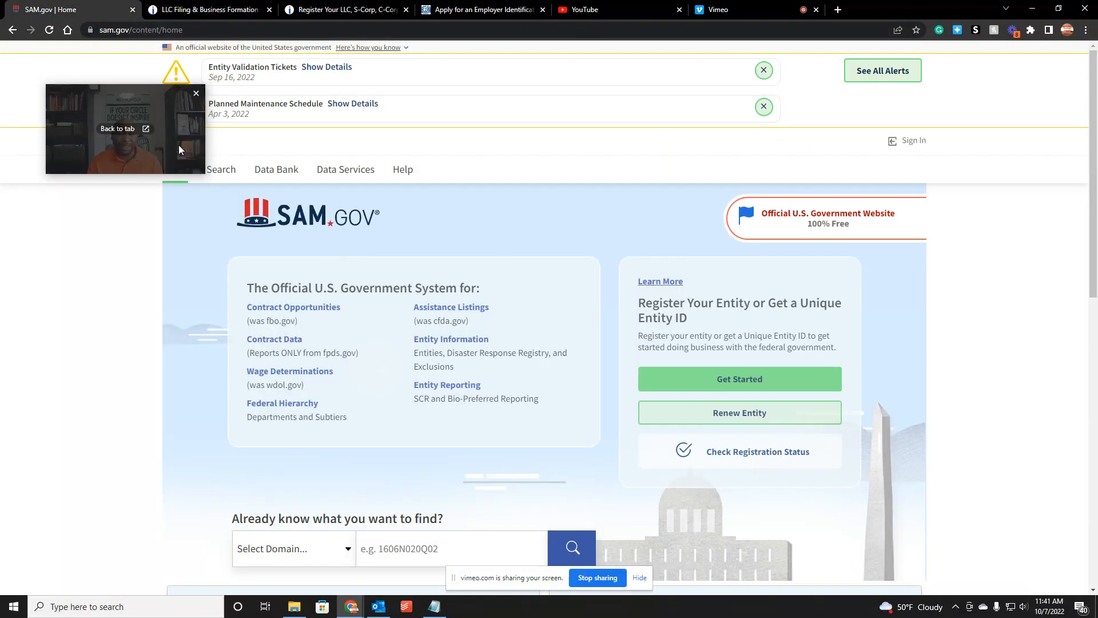
mouse_move(294, 234)
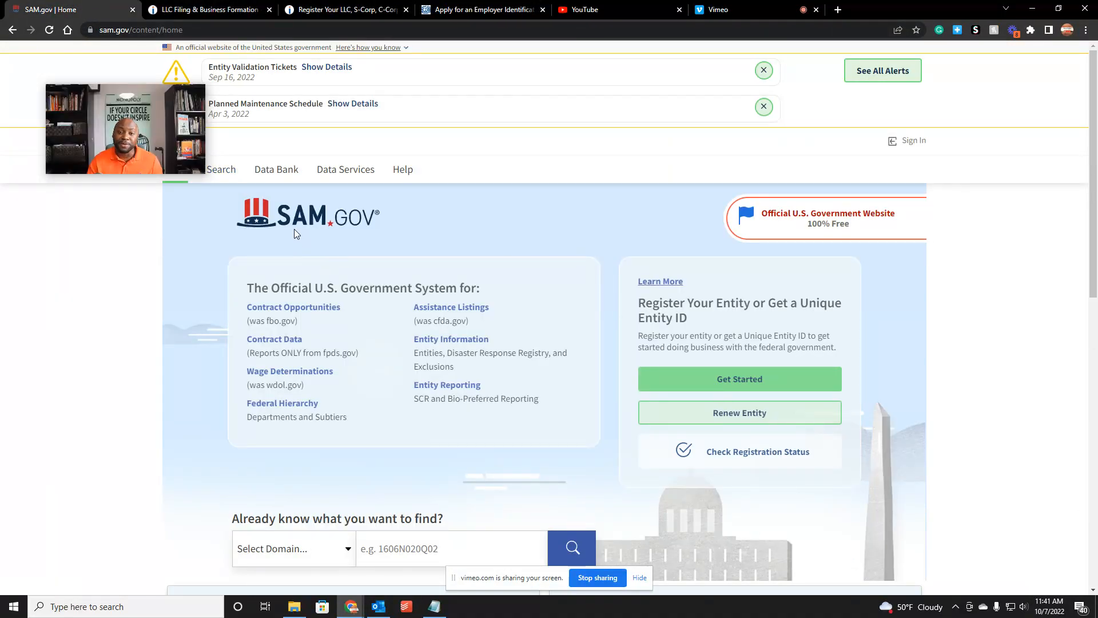
mouse_move(319, 230)
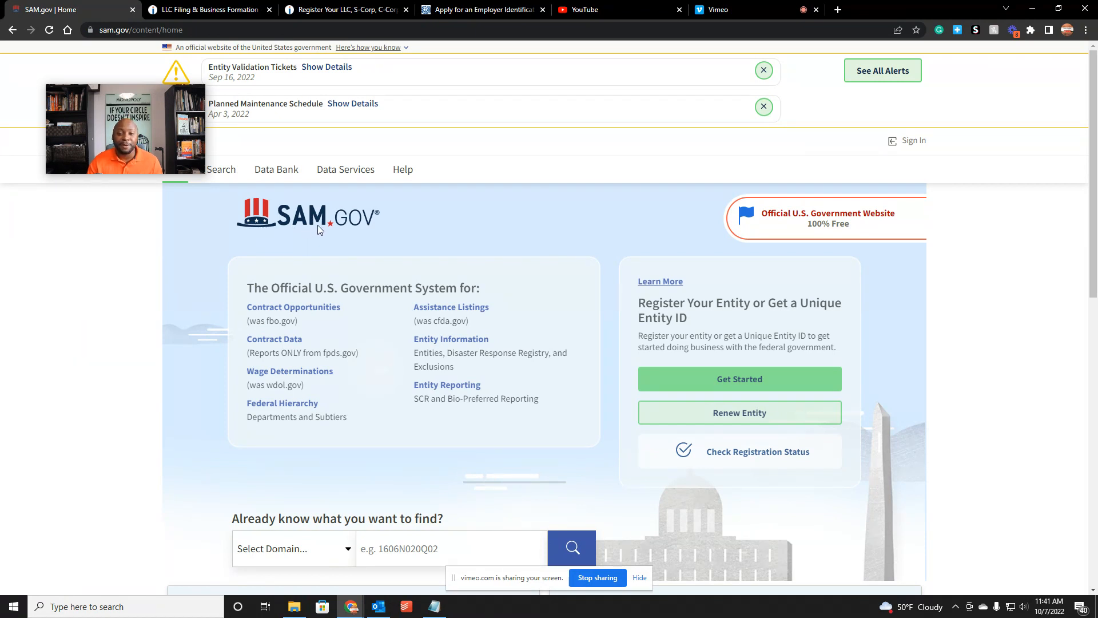
mouse_move(759, 208)
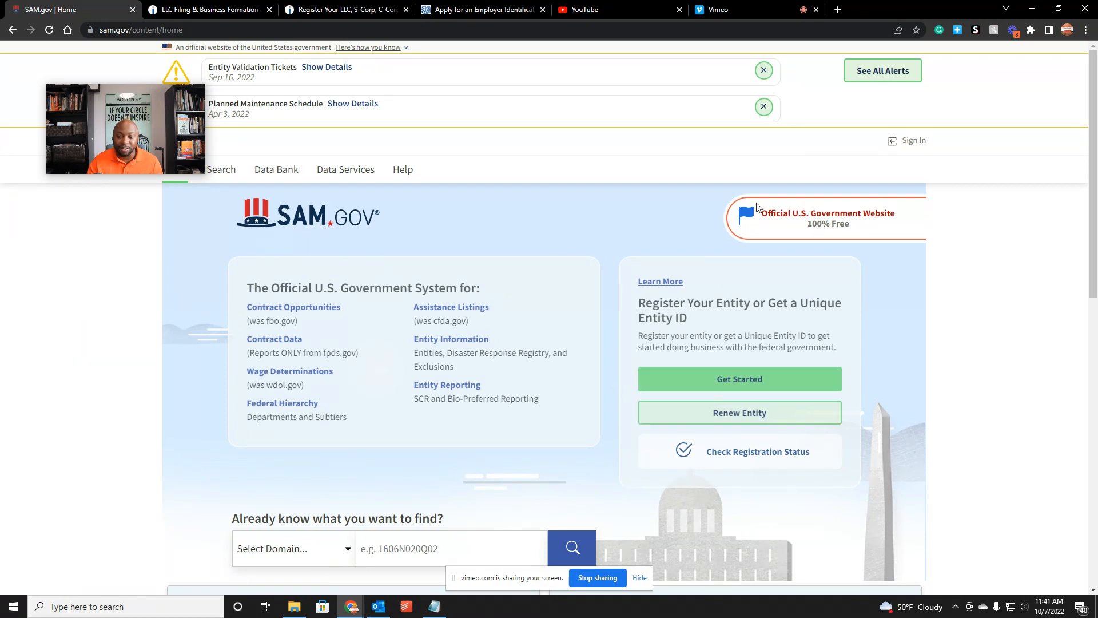
left_click_drag(761, 212, 872, 213)
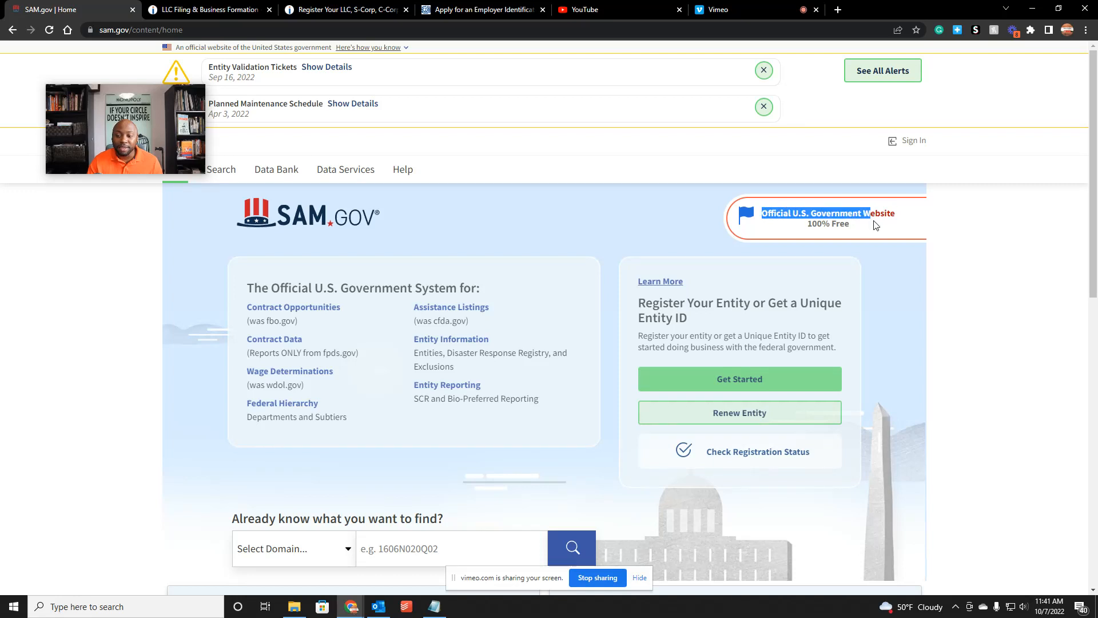